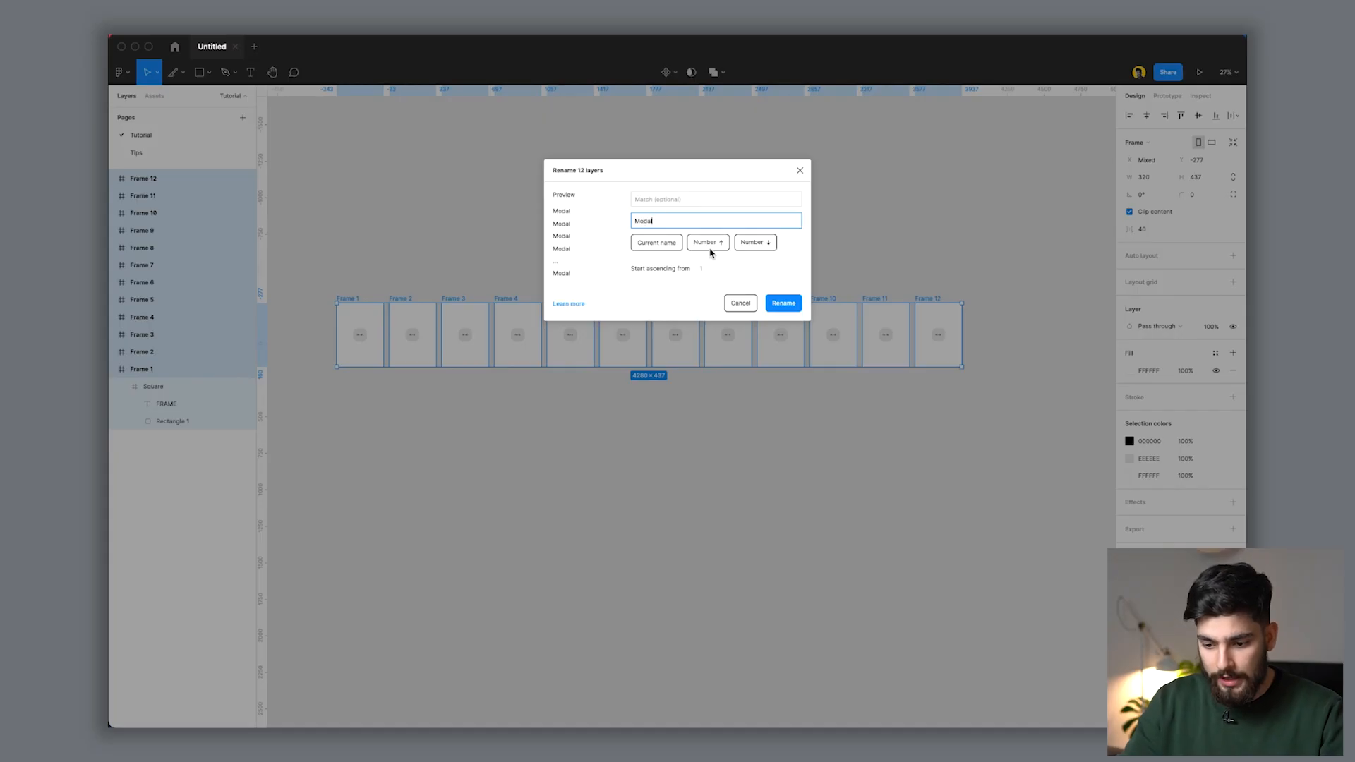
pyautogui.moveTo(716, 249)
pyautogui.write('$nn')
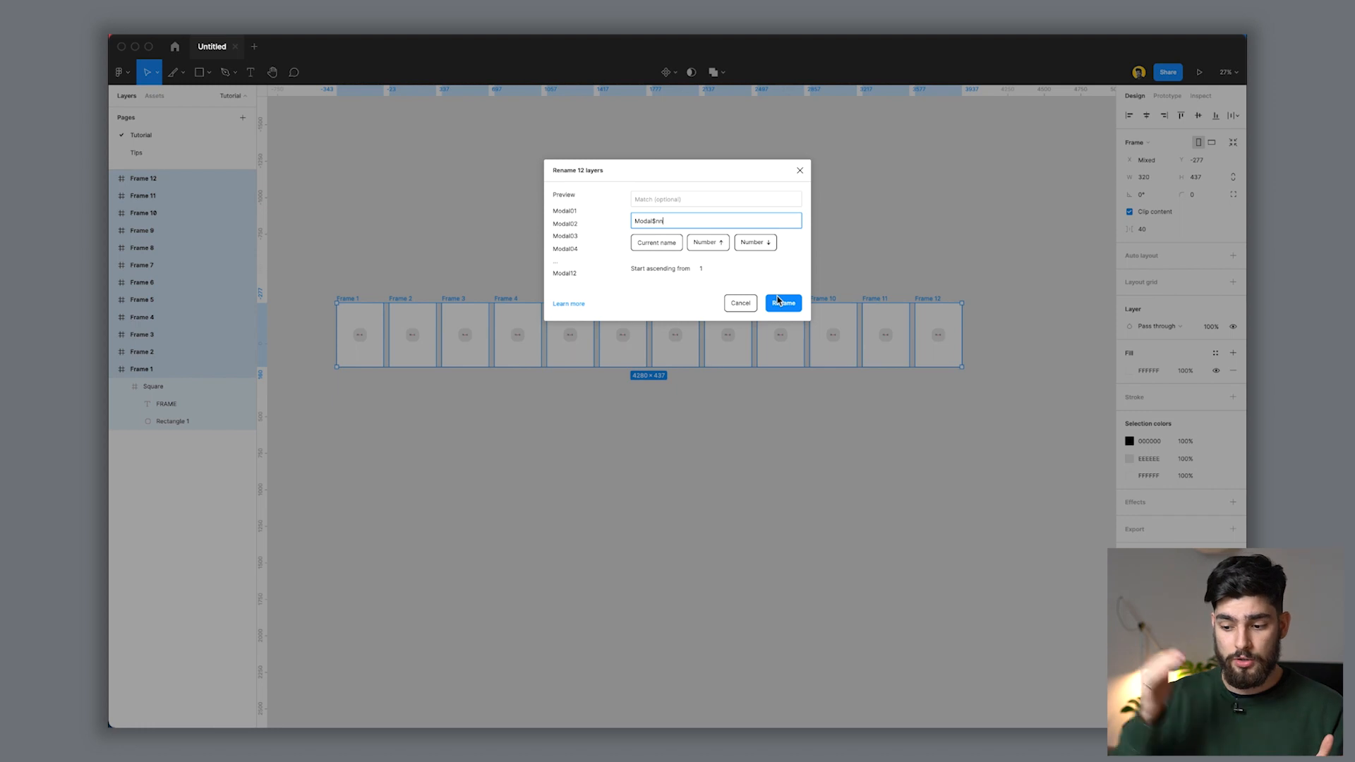
pyautogui.moveTo(893, 320)
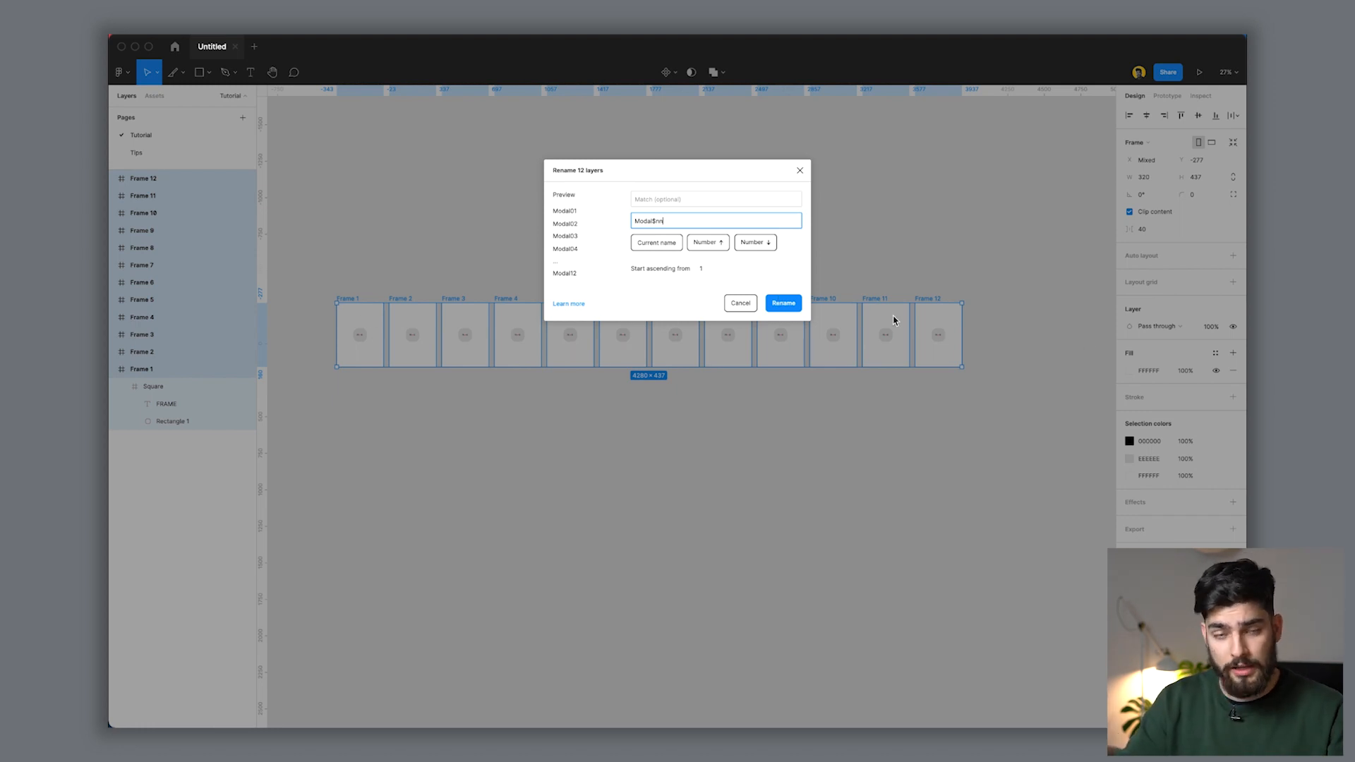
pyautogui.moveTo(667, 244)
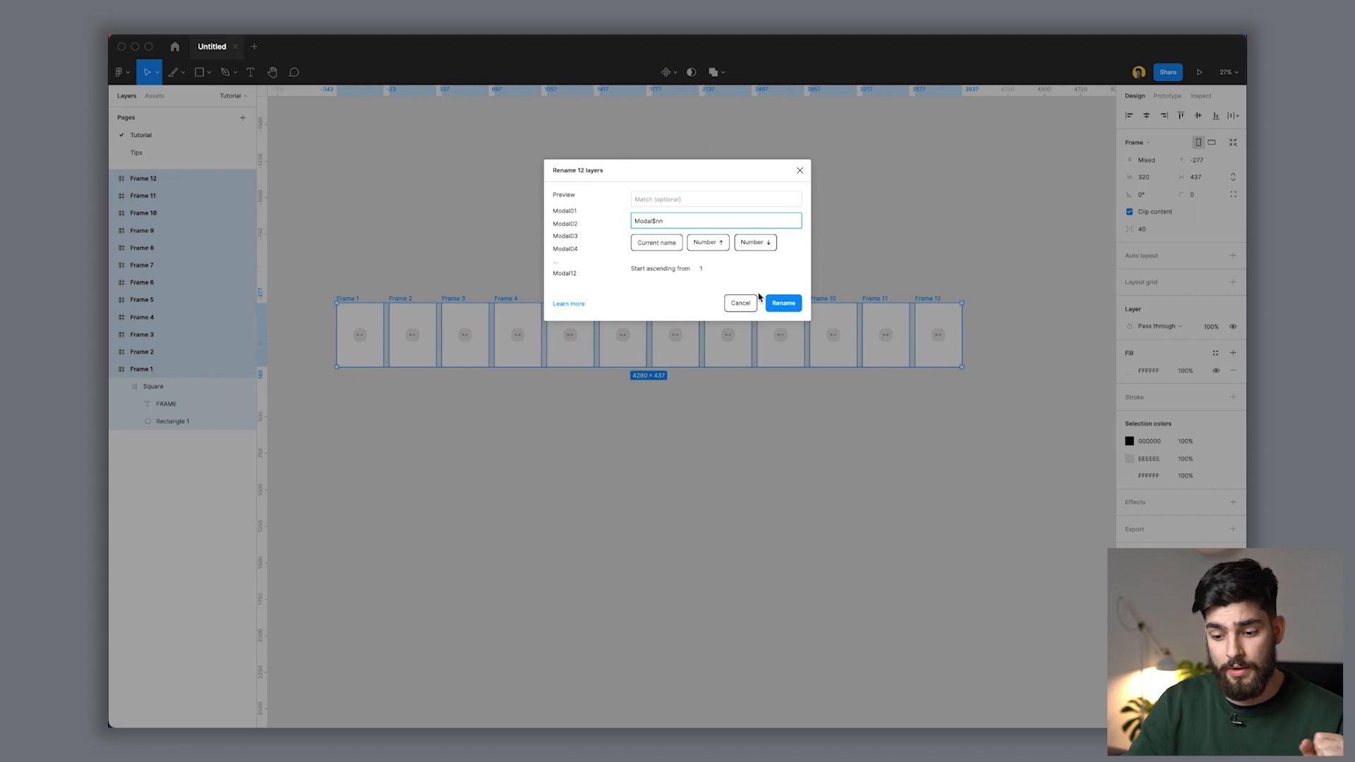
# Step: Apply the Modal$nn pattern, renaming the twelve frames Modal01 through Modal12
pyautogui.click(782, 303)
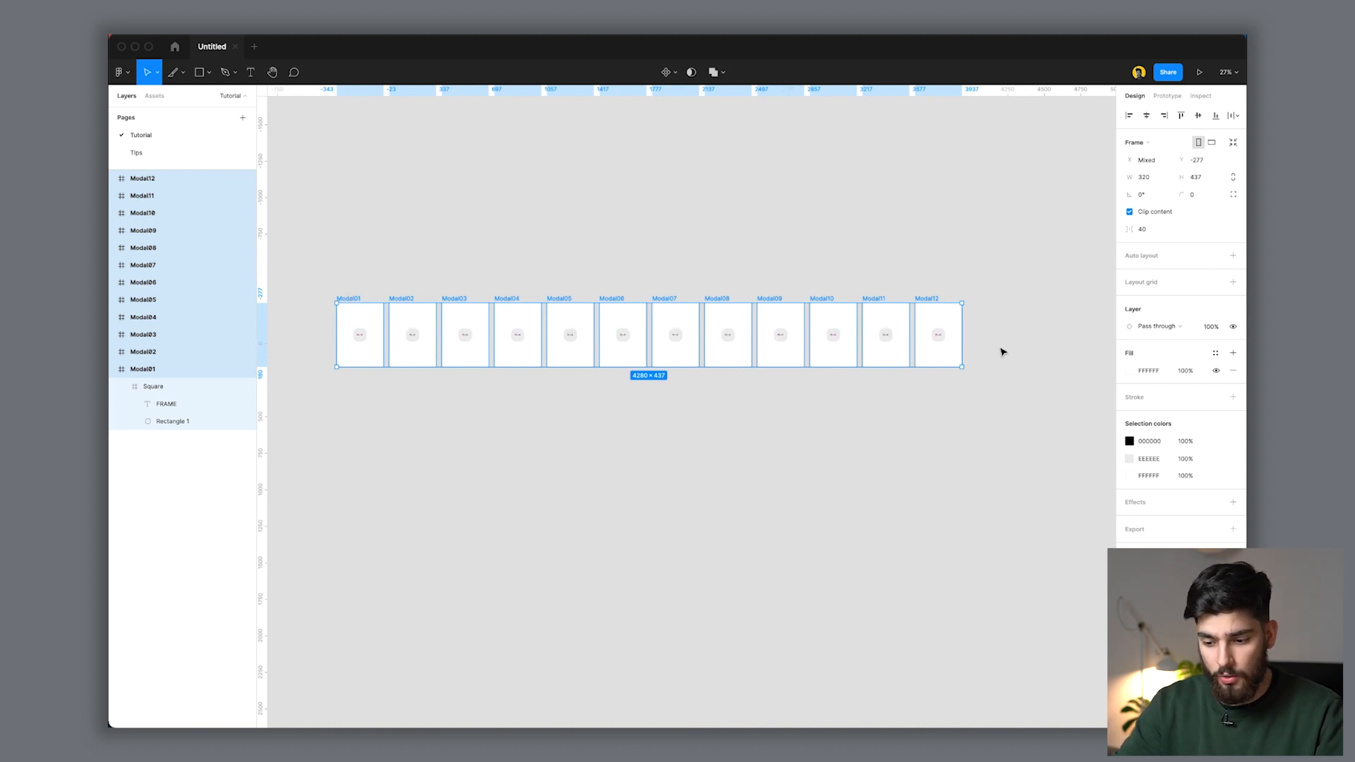
pyautogui.click(769, 336)
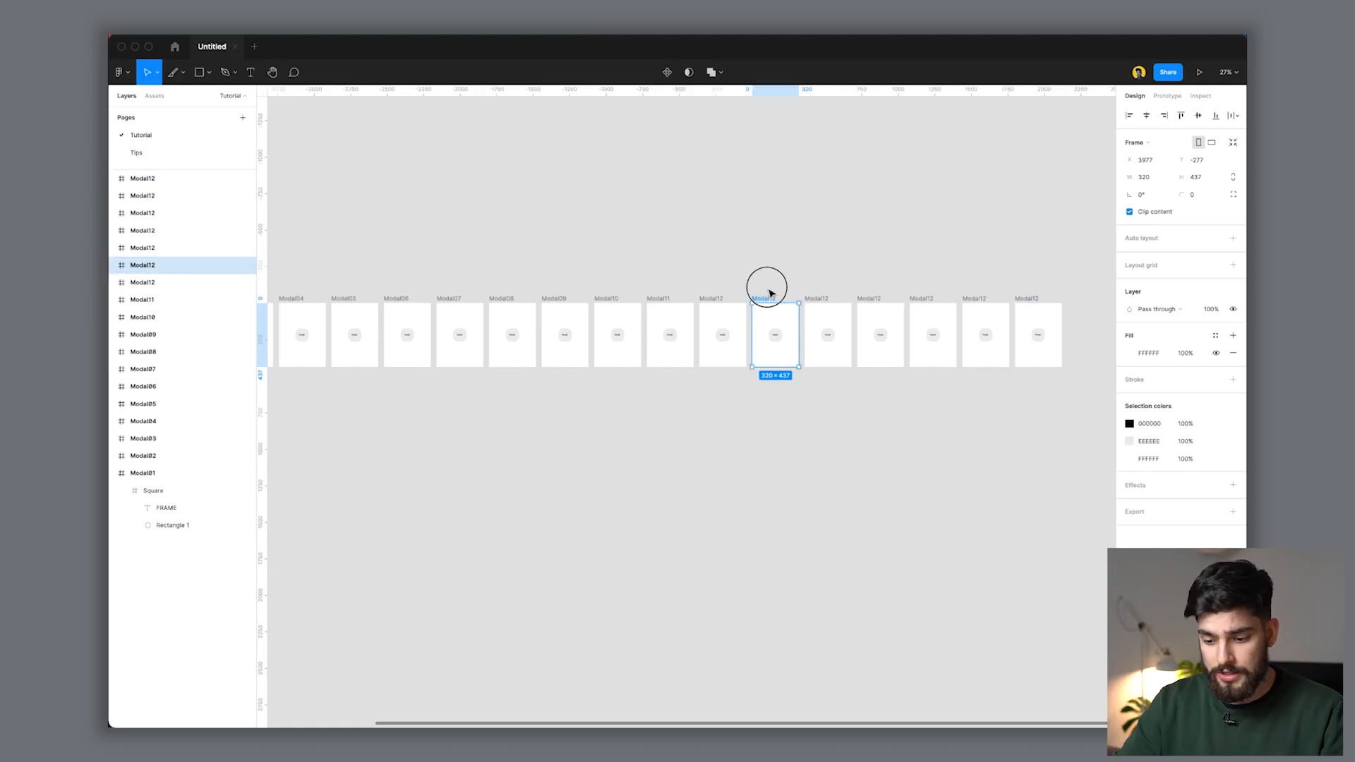